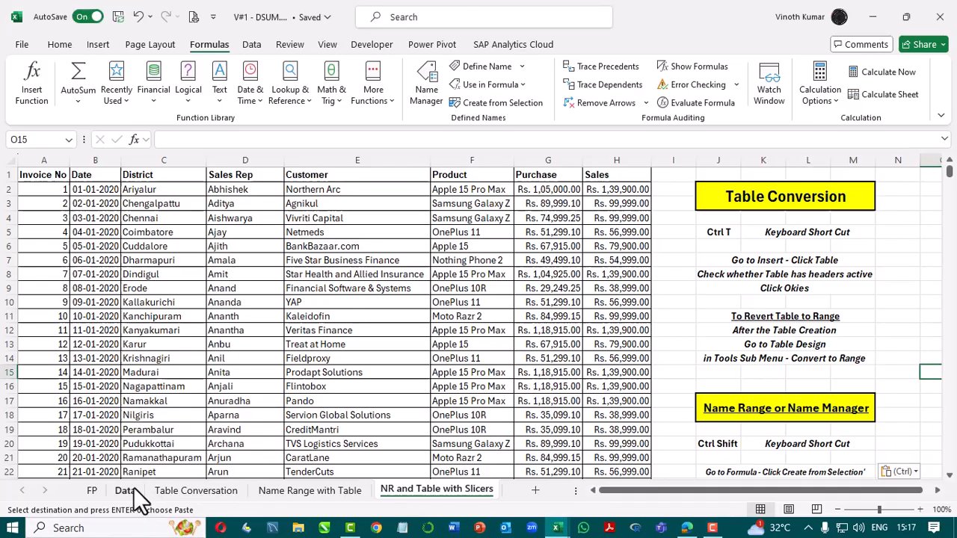
- Browse the Data and Table Conversation sheets and land on the Name Range with Table sheet
click(123, 490)
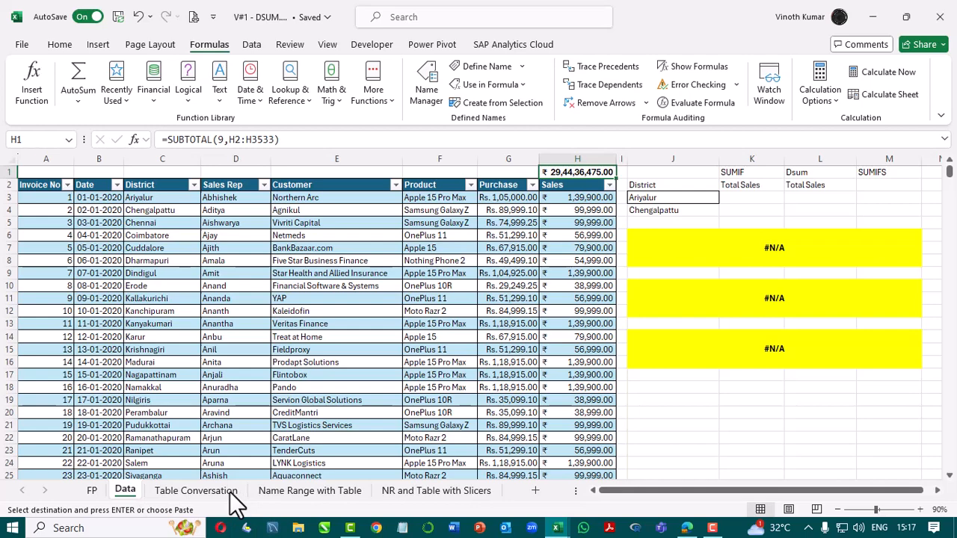
click(196, 490)
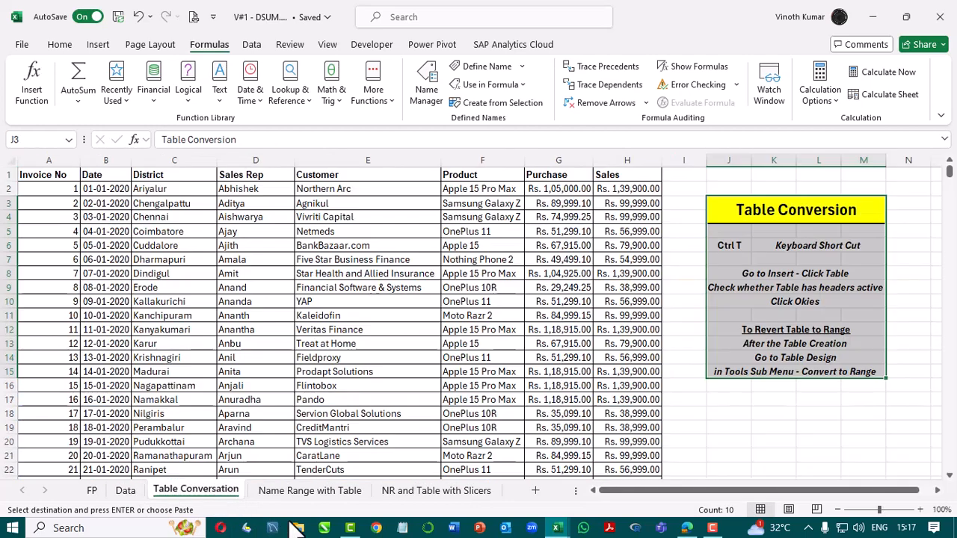
click(309, 490)
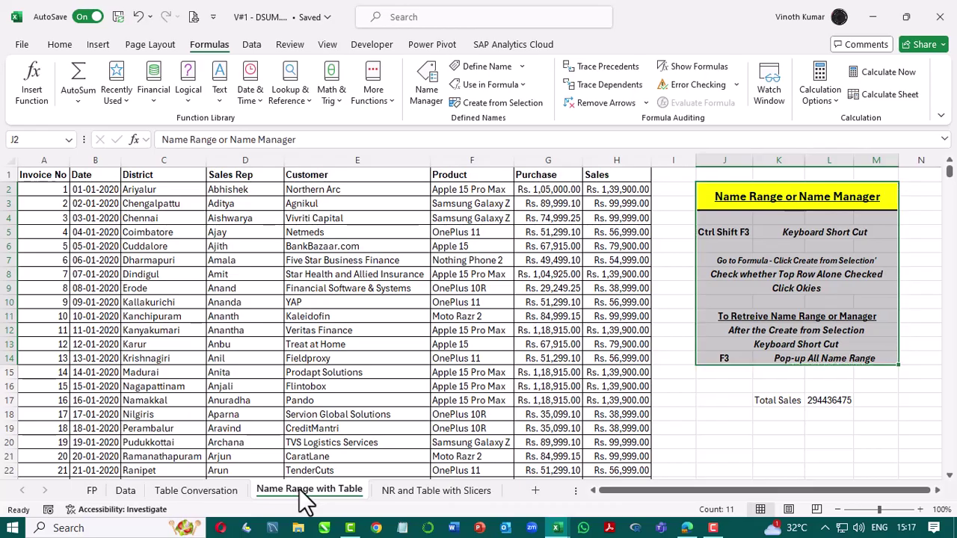
click(435, 490)
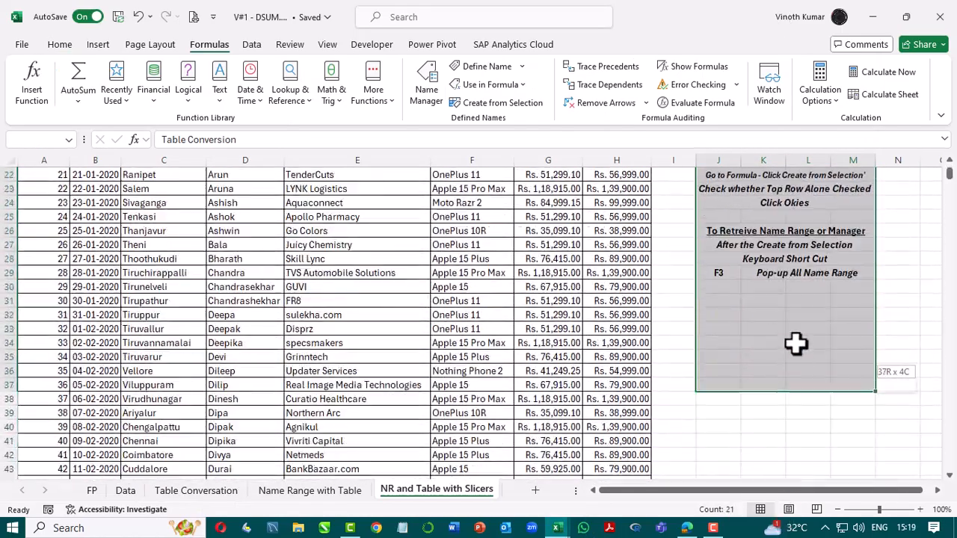
- Copy the Table Conversion notes into Book3 beside the sales data and return to the Invoice No header
key(ctrl+c)
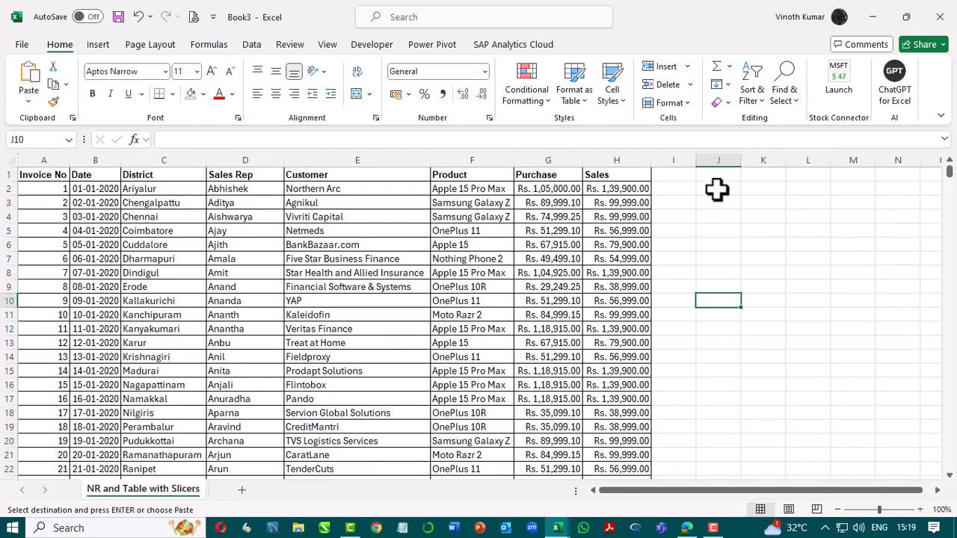
key(ctrl+v)
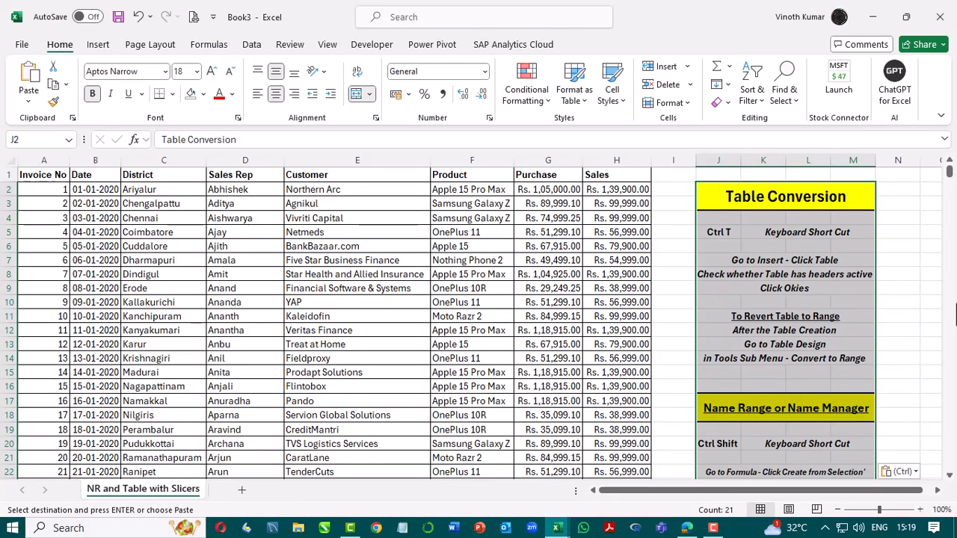
click(897, 287)
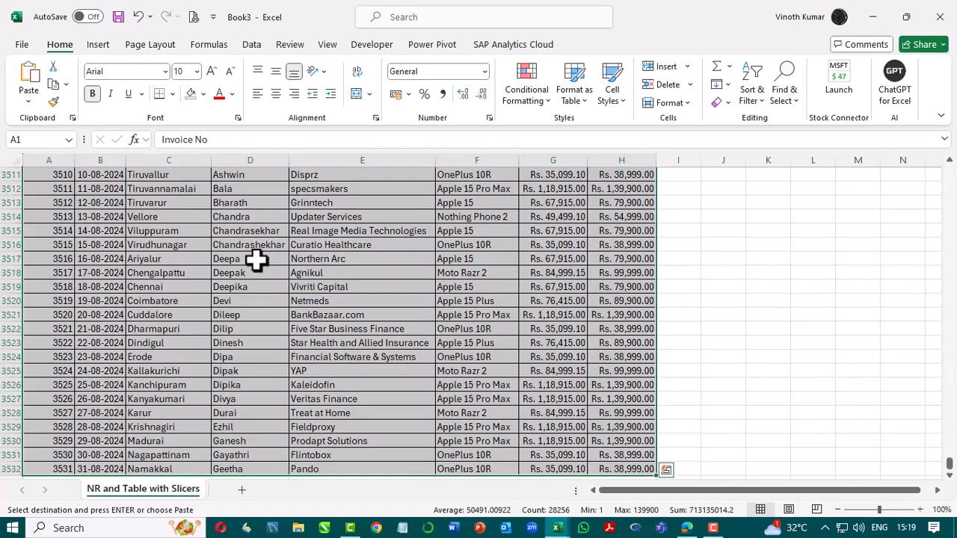
- Convert the sales data A1:H3532 into a table with headers (Ctrl+T)
key(ctrl+t)
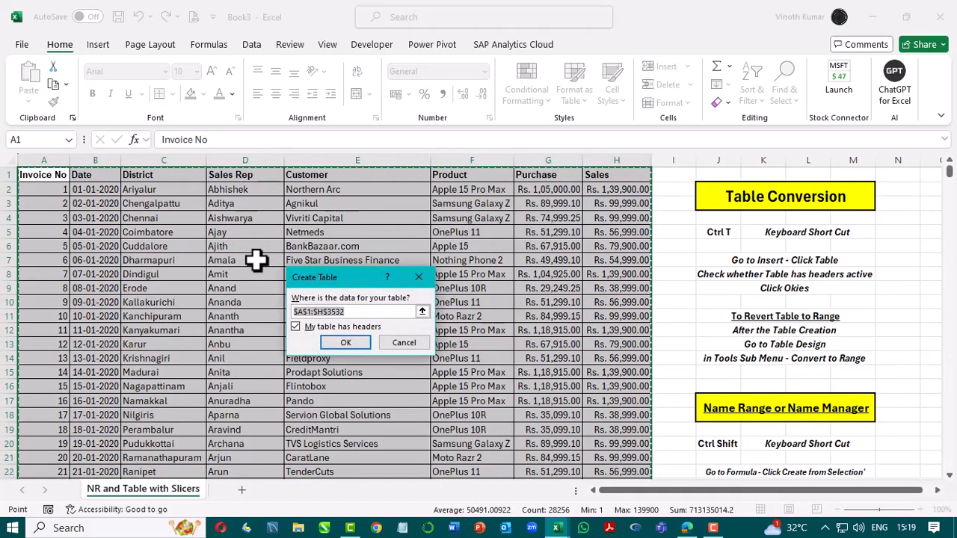
click(345, 343)
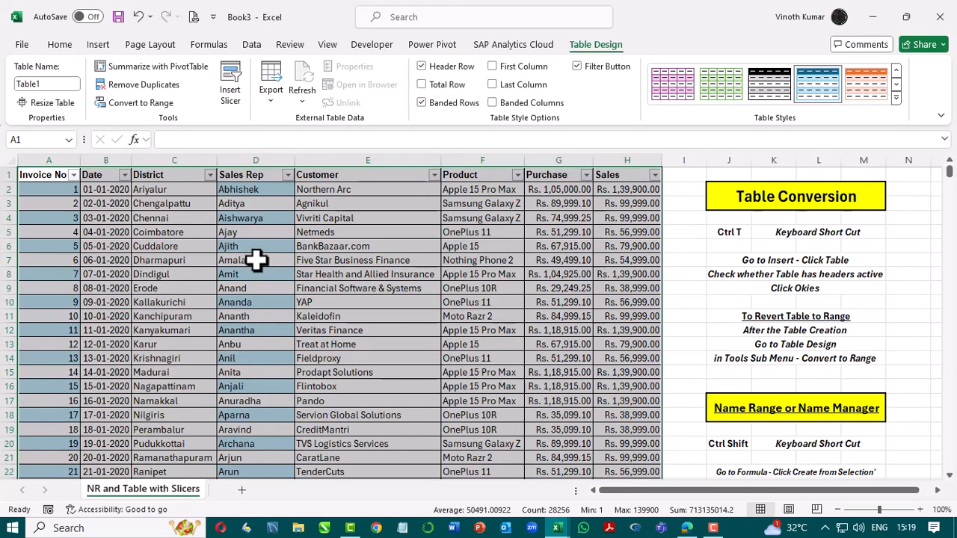
mouse_move(348, 422)
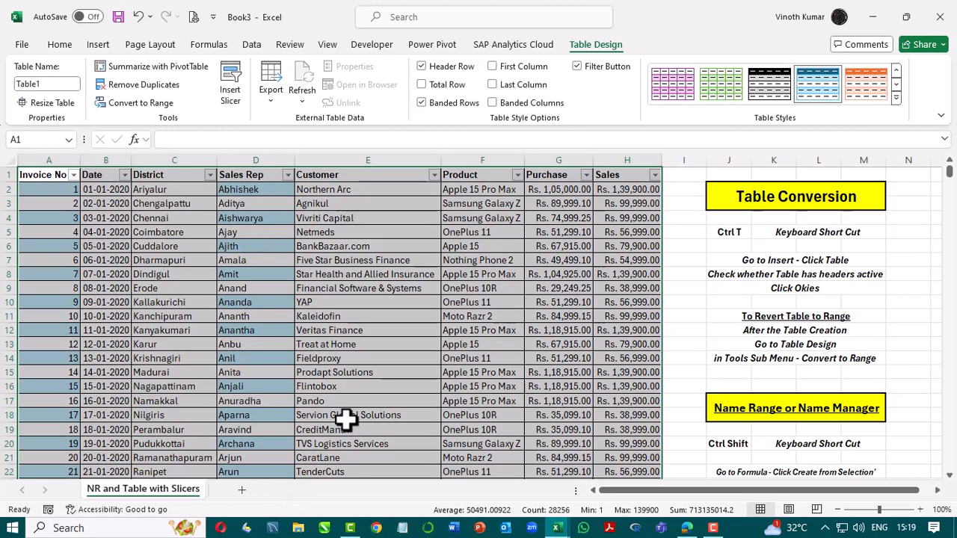
mouse_move(348, 409)
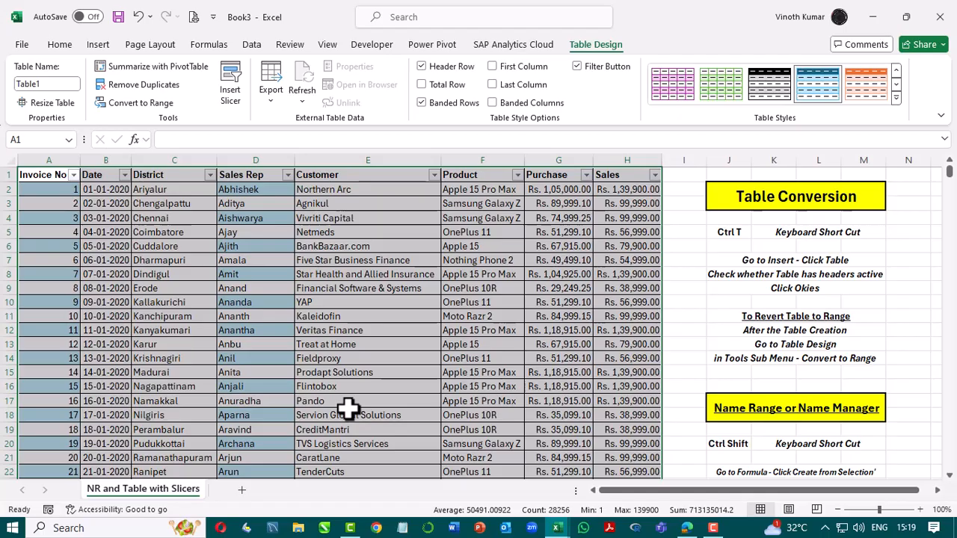
mouse_move(191, 97)
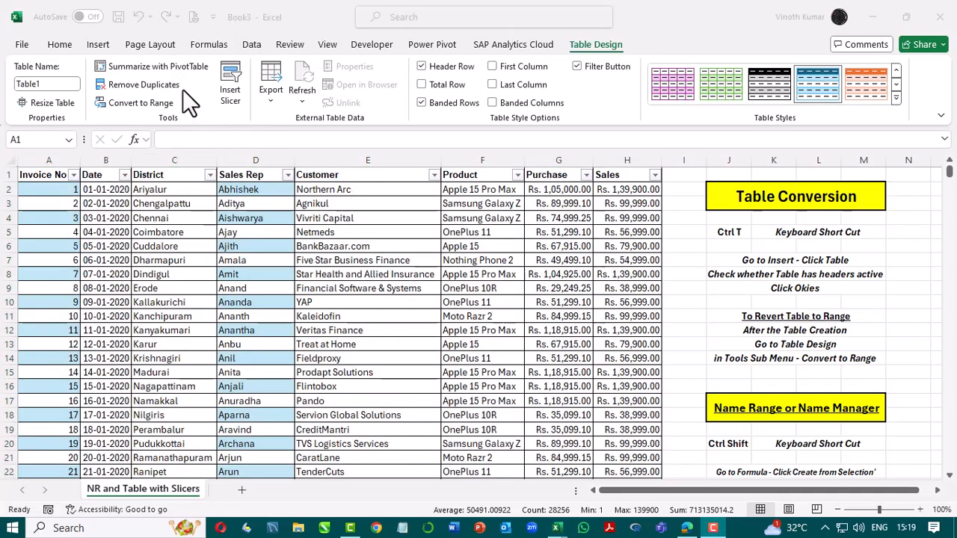
mouse_move(658, 35)
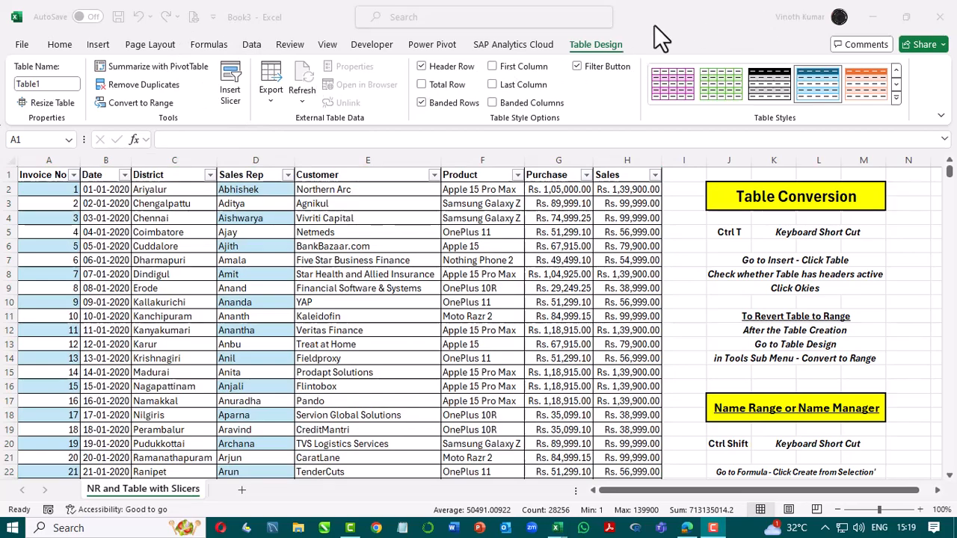
mouse_move(258, 325)
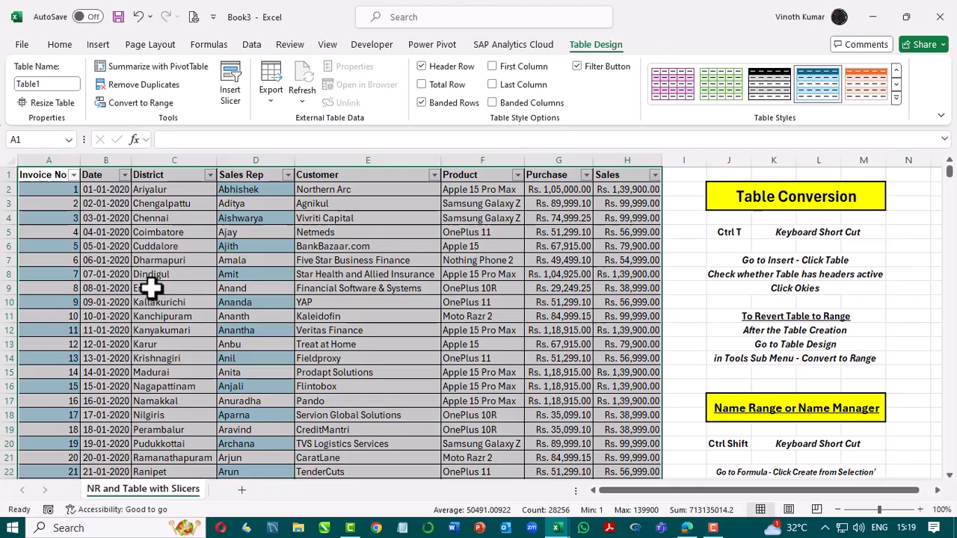
- Clear the grey cell shading with No Fill and start renaming Table1 to DataTable
click(58, 44)
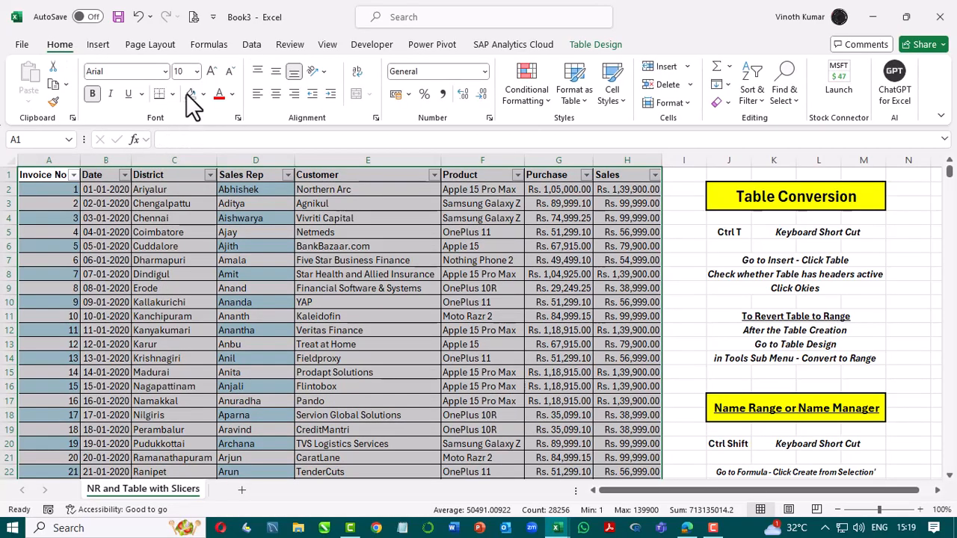
click(43, 175)
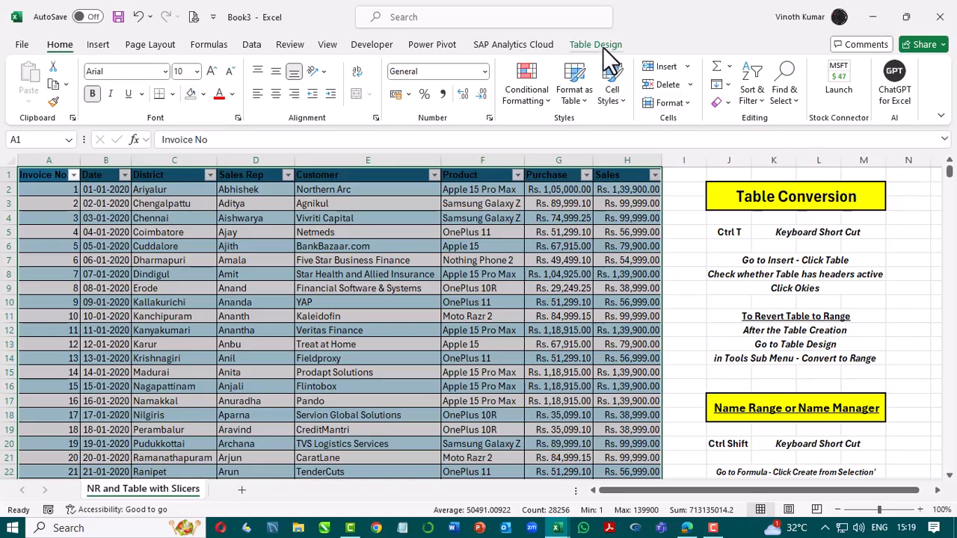
click(595, 44)
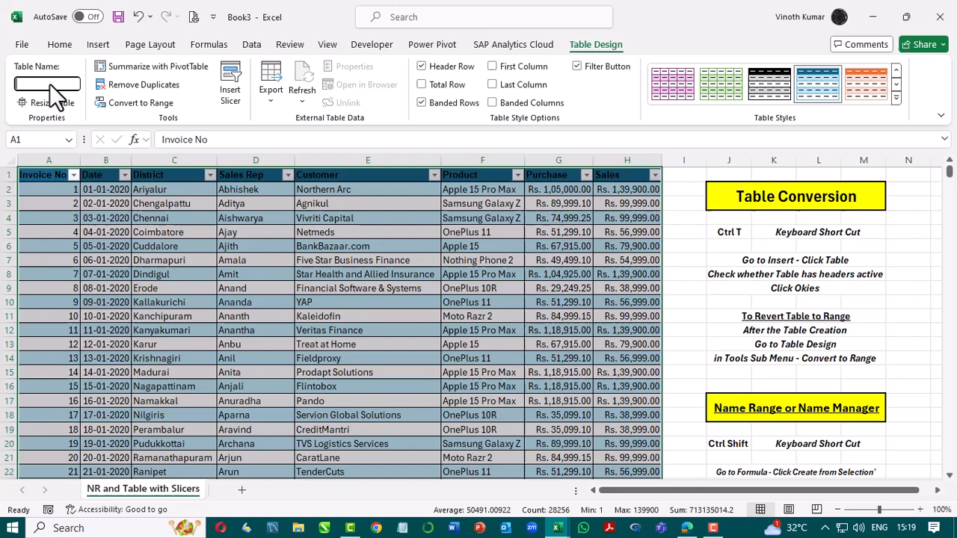
text(DataTabl)
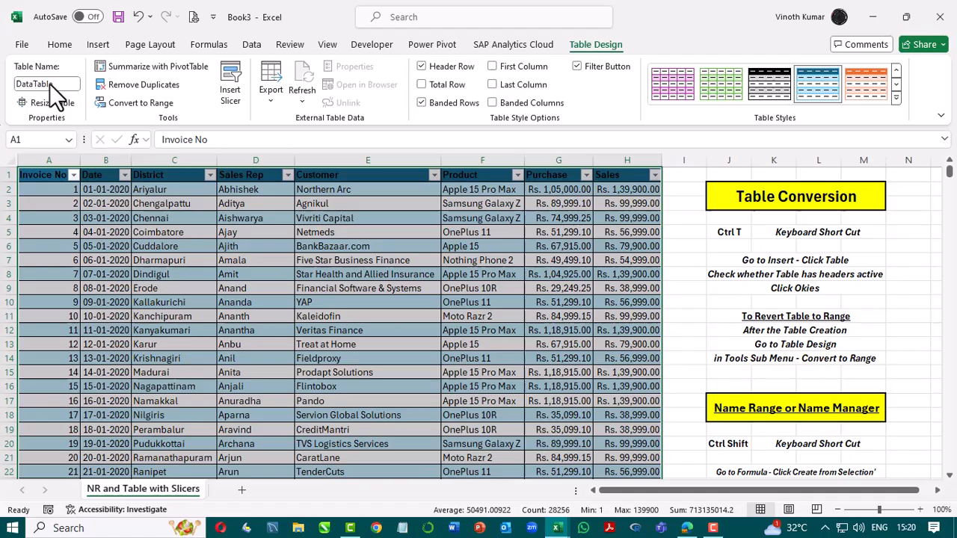
mouse_move(640, 243)
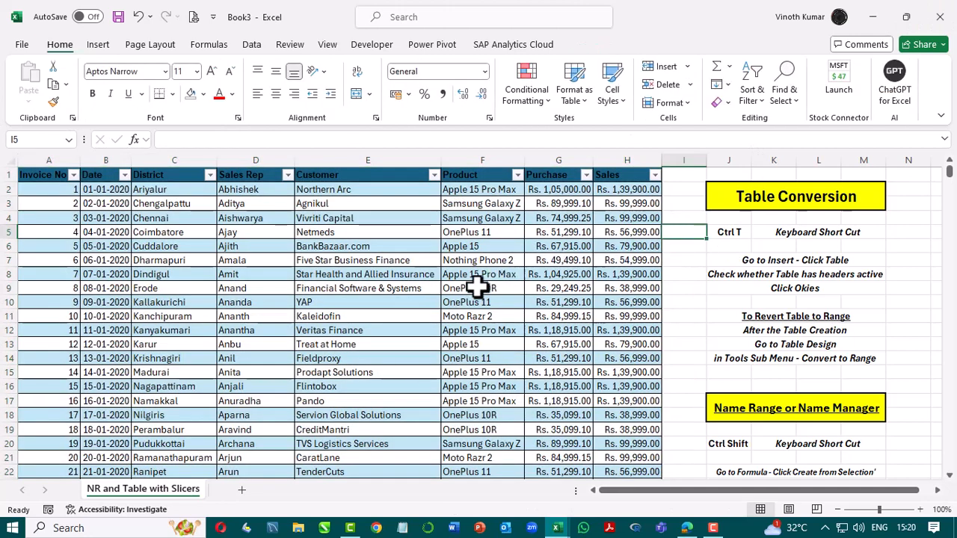
- Enter =SUM(DataTable[Sales]) in H1, returning Rs. 29,44,36,475.00 above the Sales column
click(479, 273)
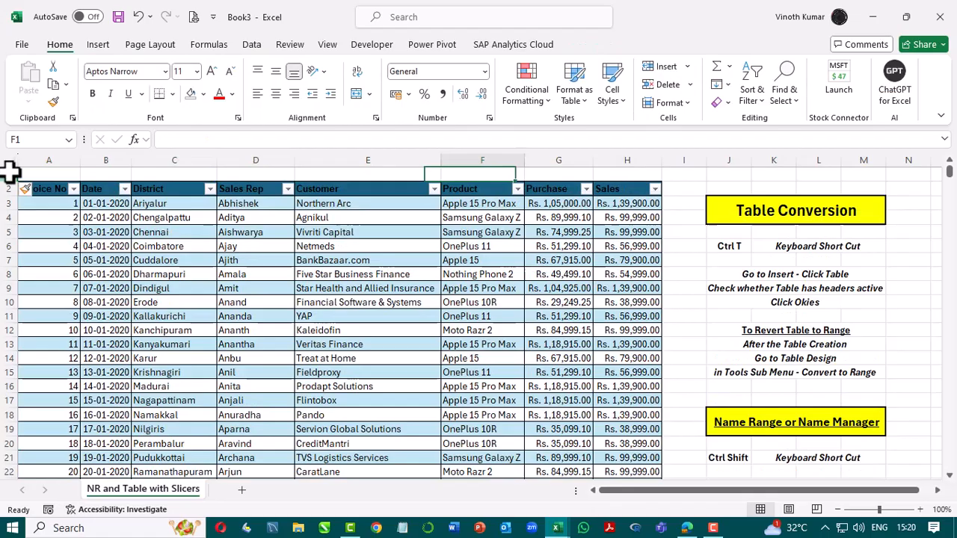
click(625, 160)
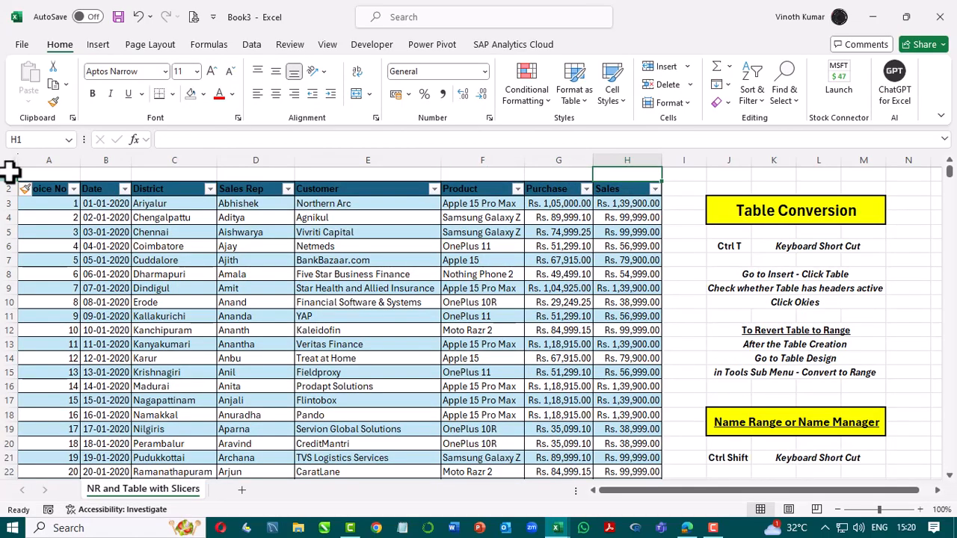
text(=SUM()
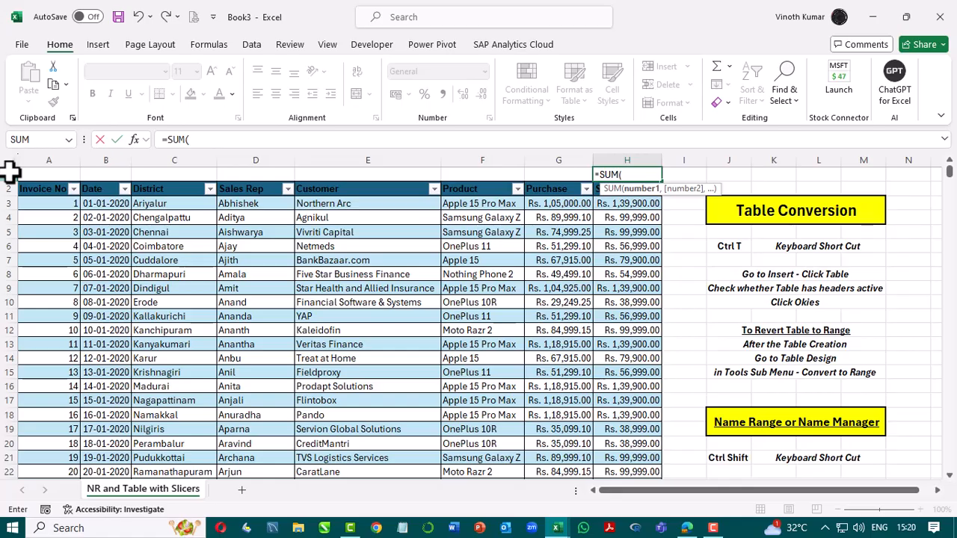
text(data)
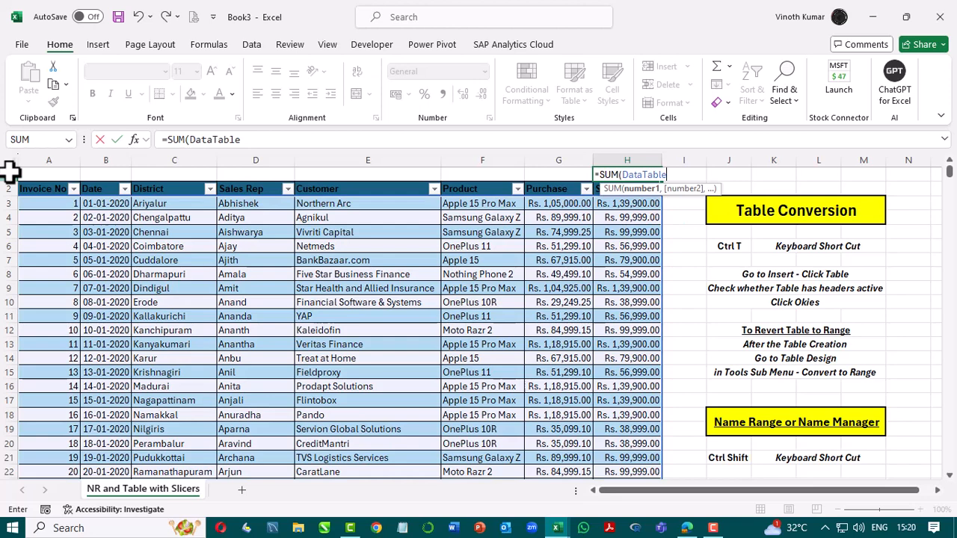
text([s)
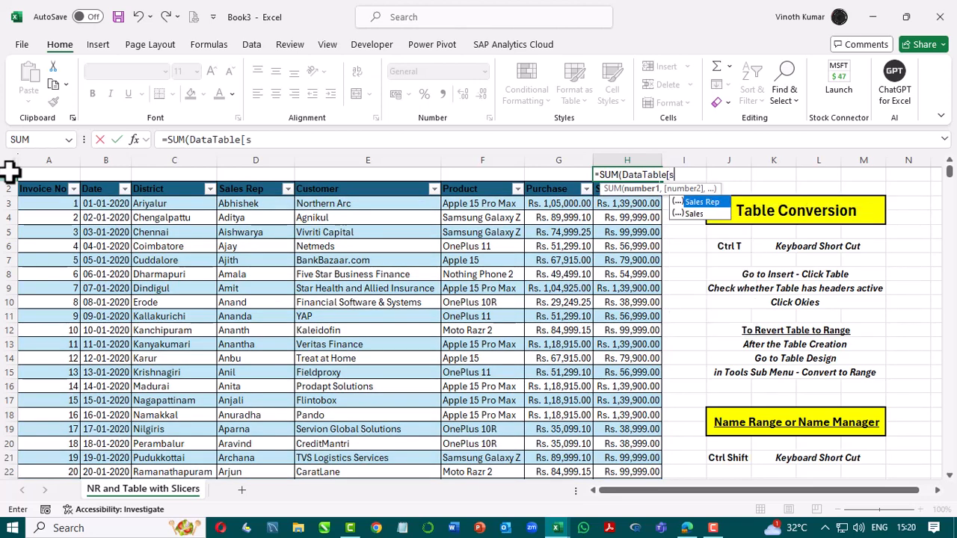
text(ales)
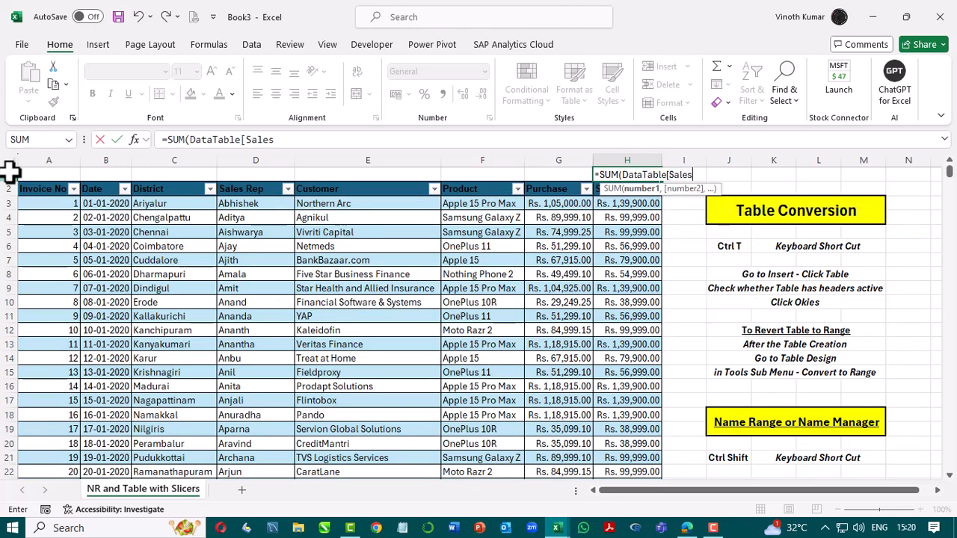
text())
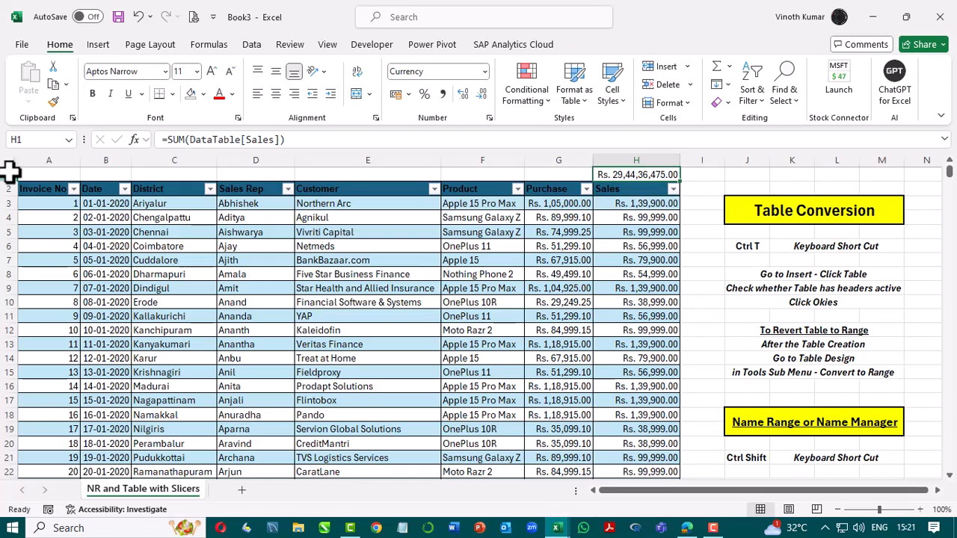
click(625, 188)
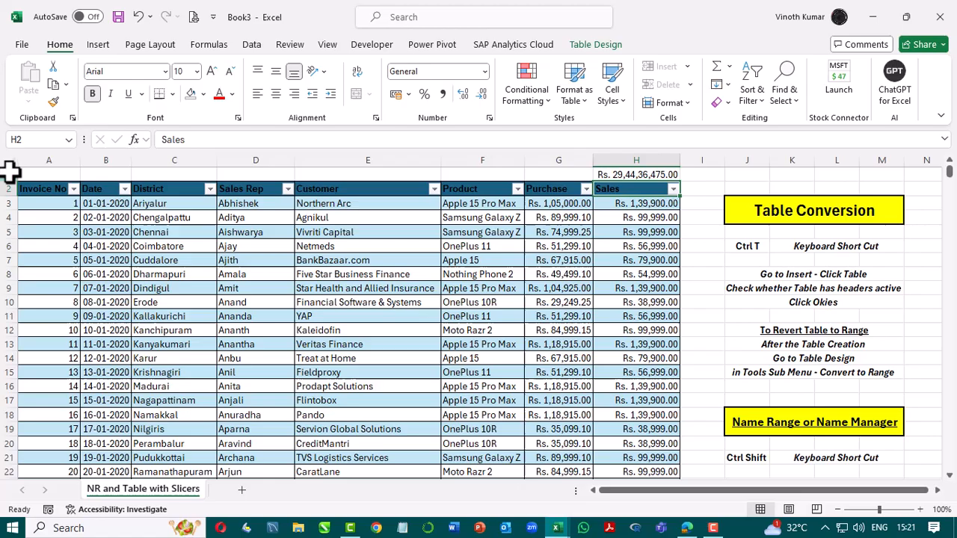
- Create names from the table's top row via Ctrl+Shift+F3, replacing the existing District and Sales names
scroll(down, 3)
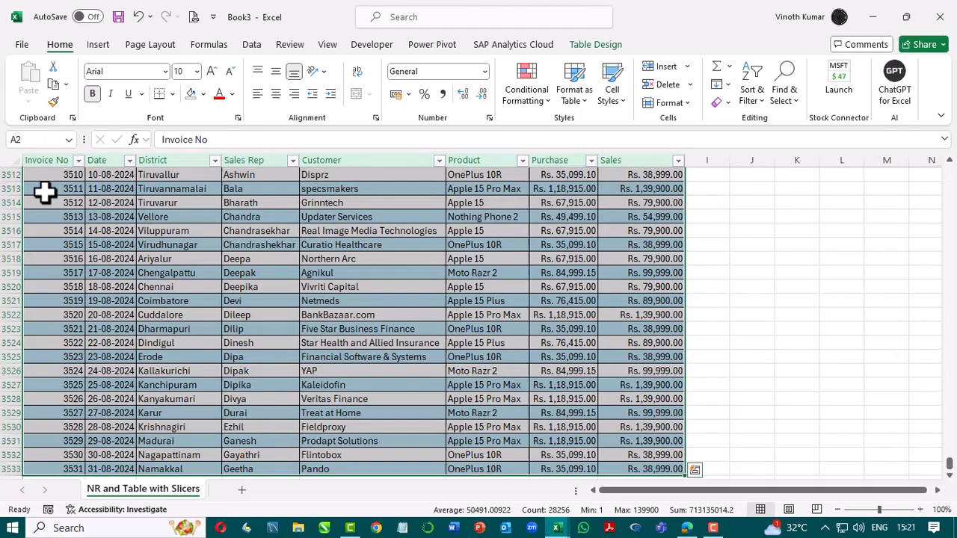
key(ctrl+shift+f3)
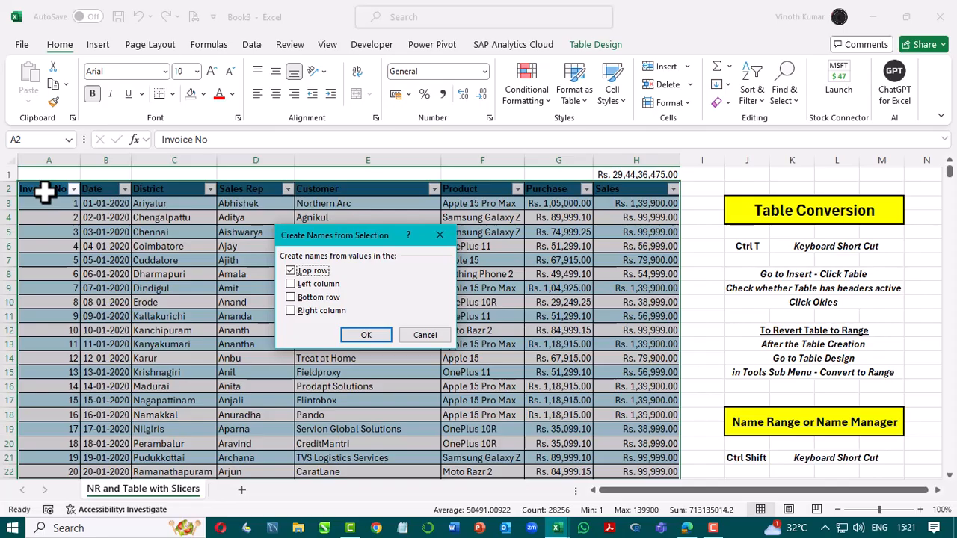
mouse_move(247, 298)
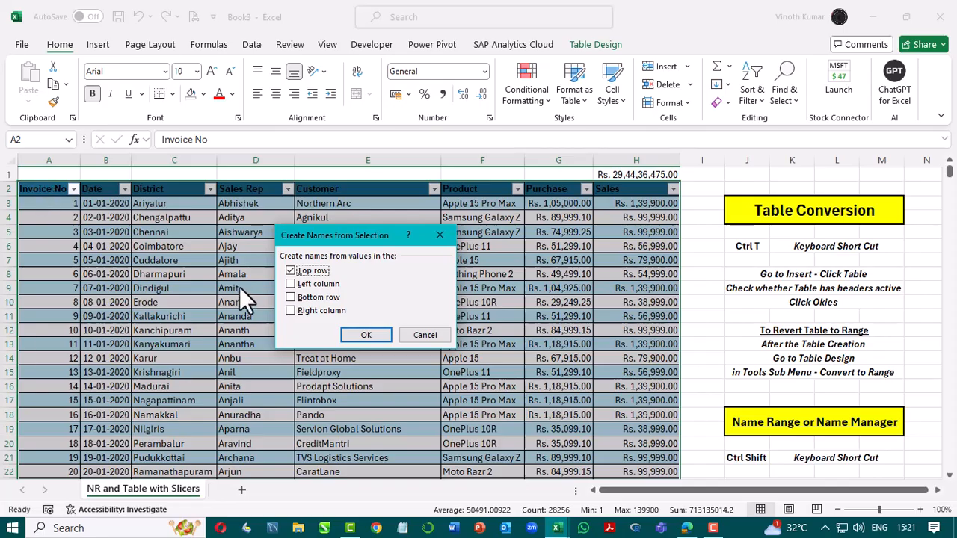
click(365, 334)
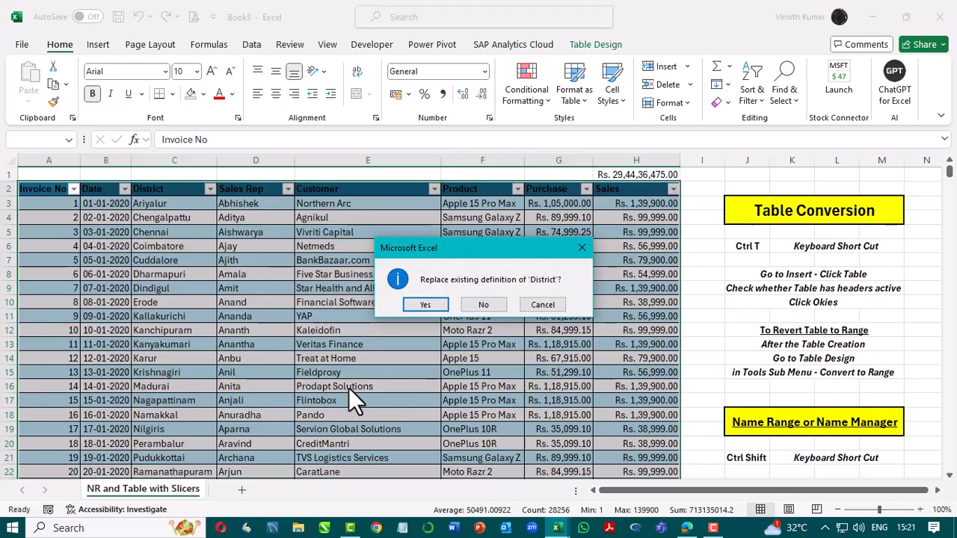
click(425, 304)
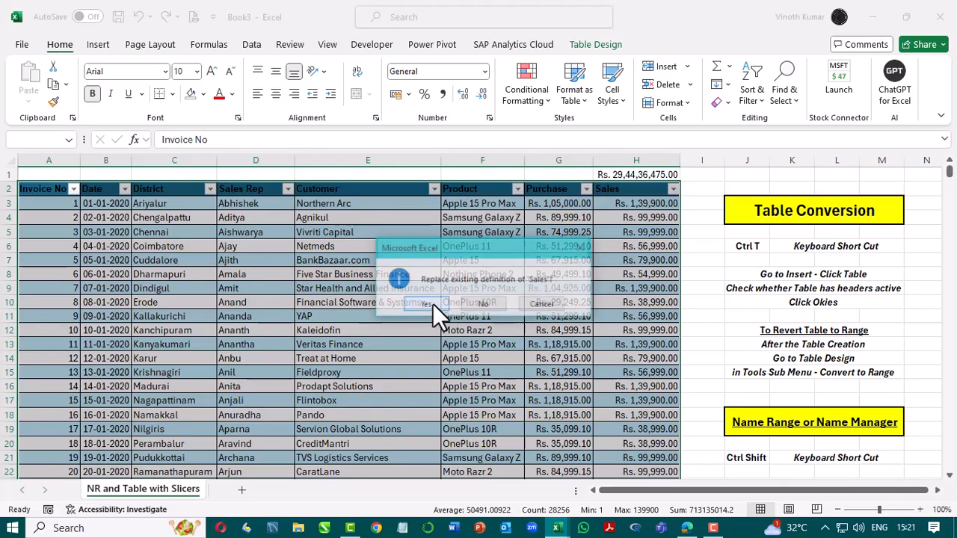
click(426, 303)
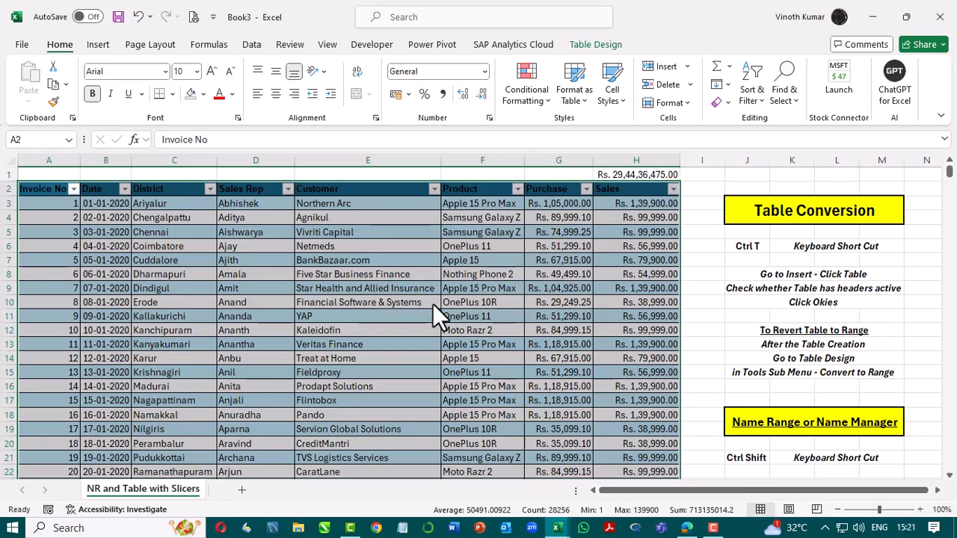
click(558, 174)
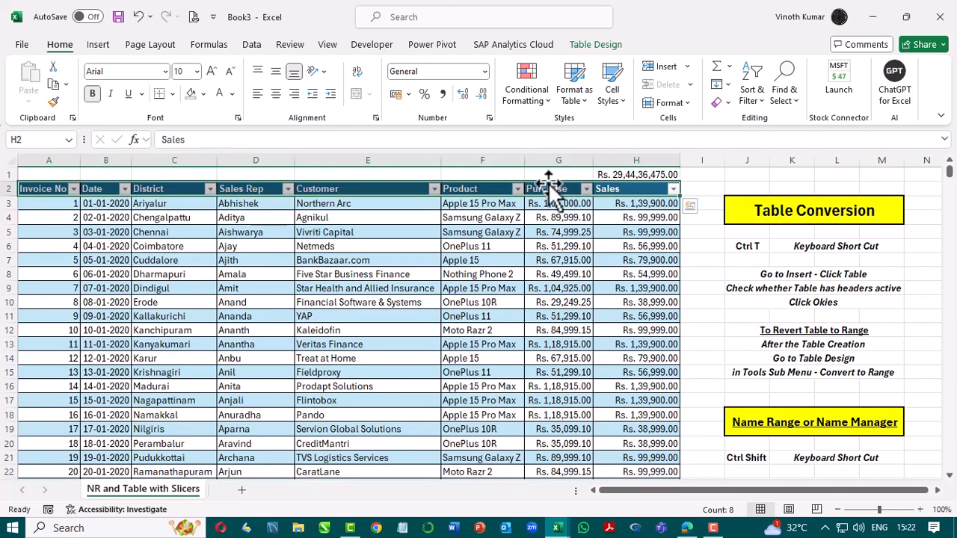
- Enter =SUM(Sales) in G1 above Purchase, showing ₹ 29,44,75,474.00
text(=su)
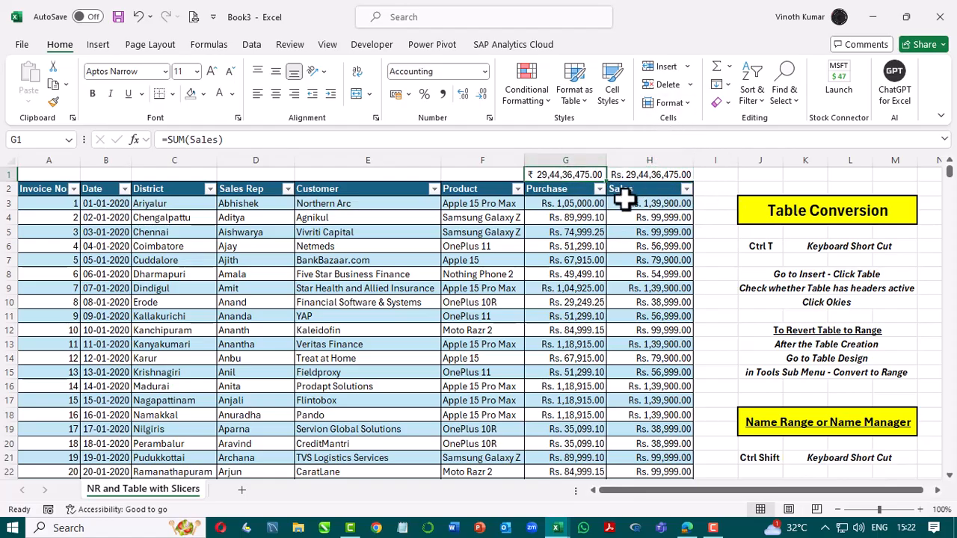
click(565, 189)
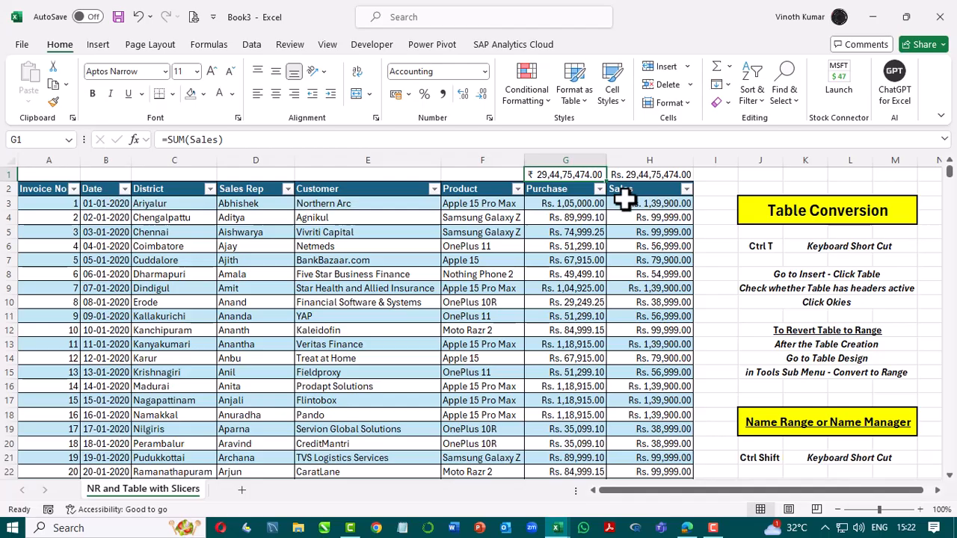
mouse_move(321, 56)
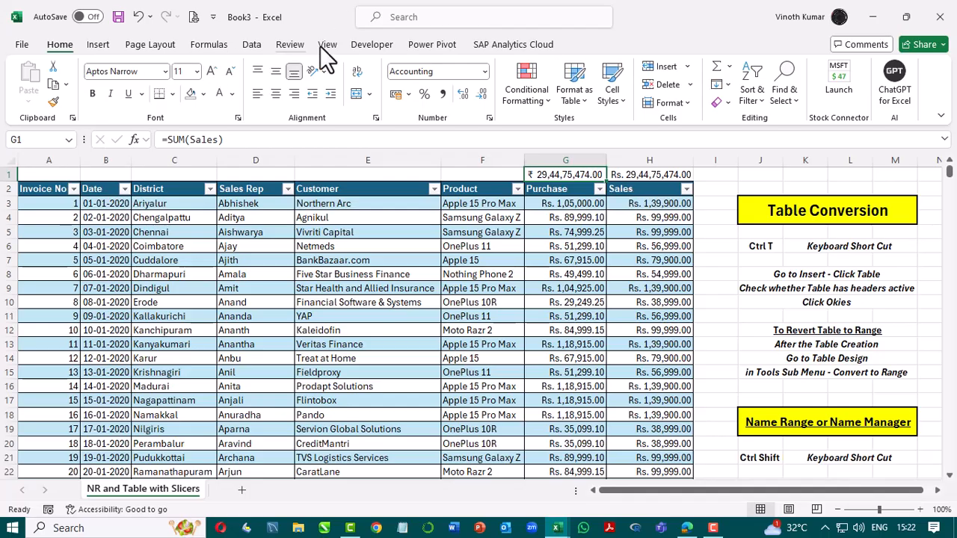
- Split the window from the View tab and begin typing 63 under Purchase in new row 3534
click(328, 45)
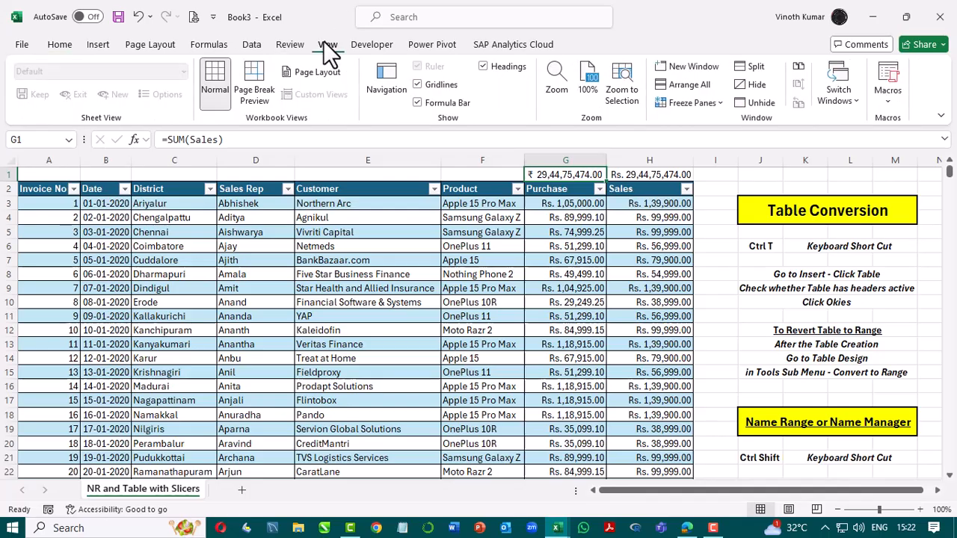
mouse_move(759, 70)
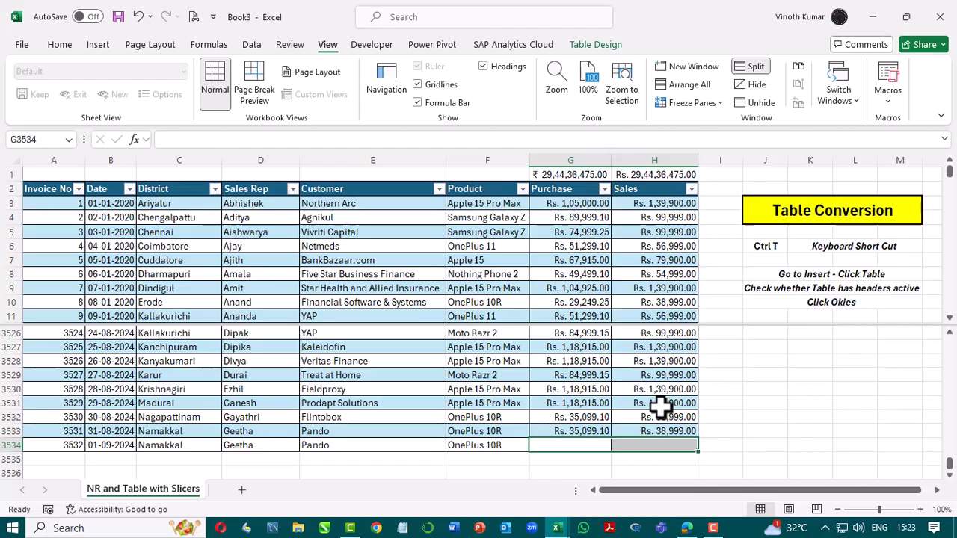
text(63)
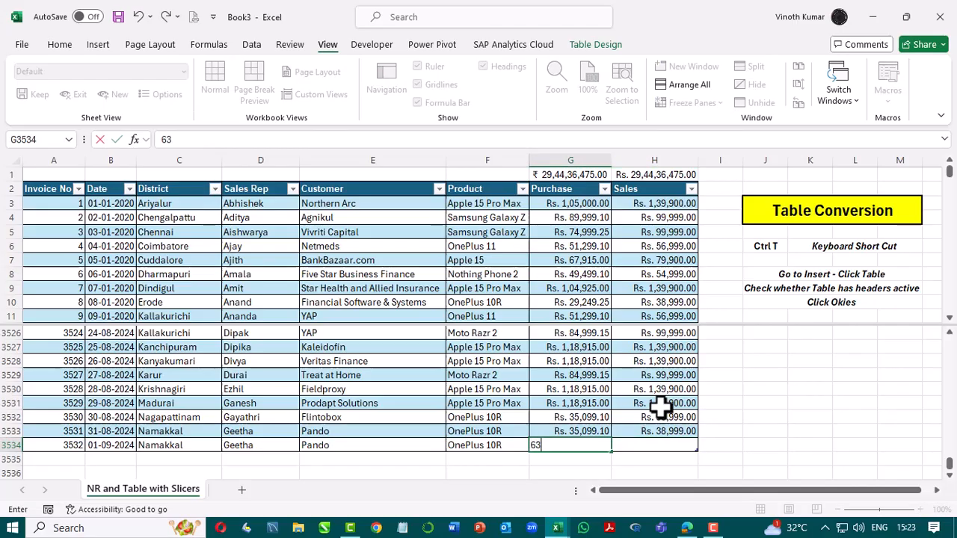